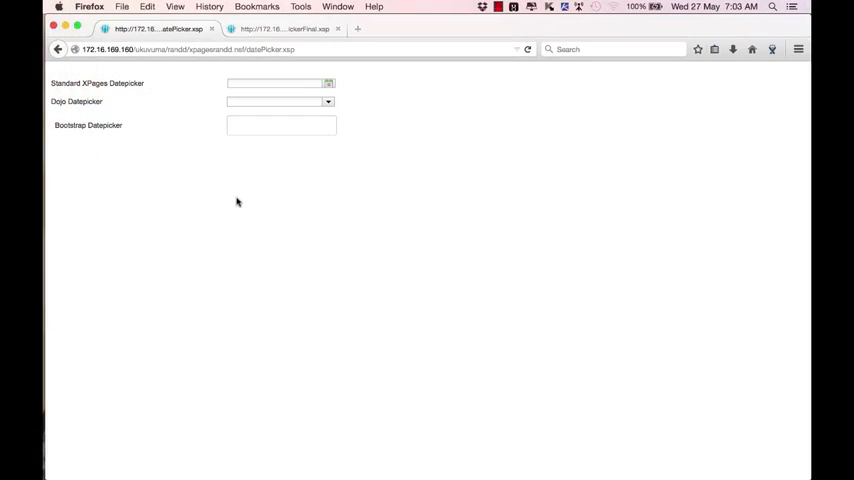
mouse_move(210, 126)
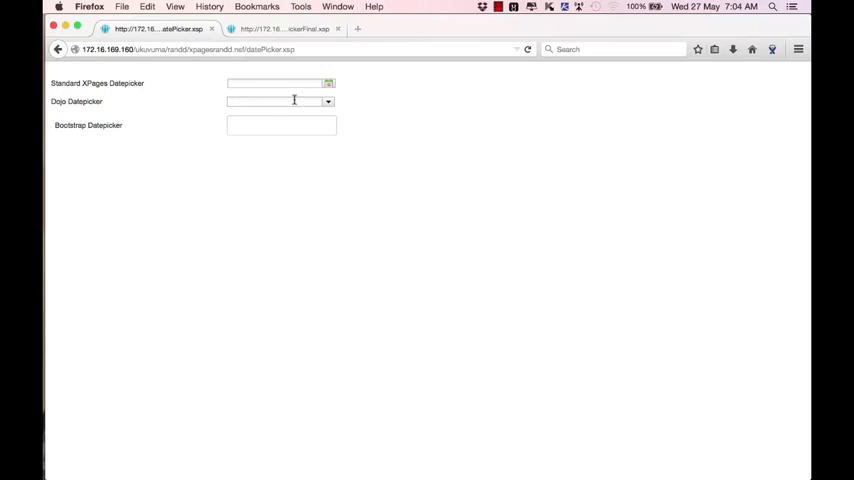
Pick 27 May 2015 from the Bootstrap Datepicker calendar so the field reads 2015/05/27.
left_click(280, 126)
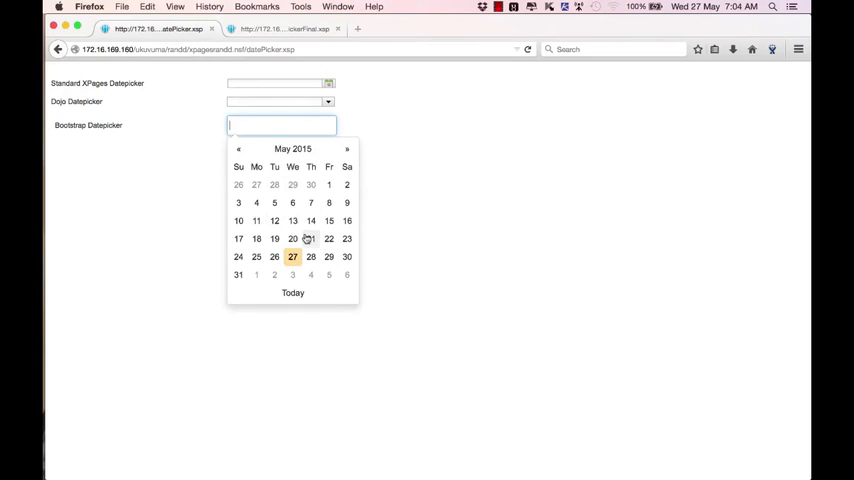
left_click(292, 256)
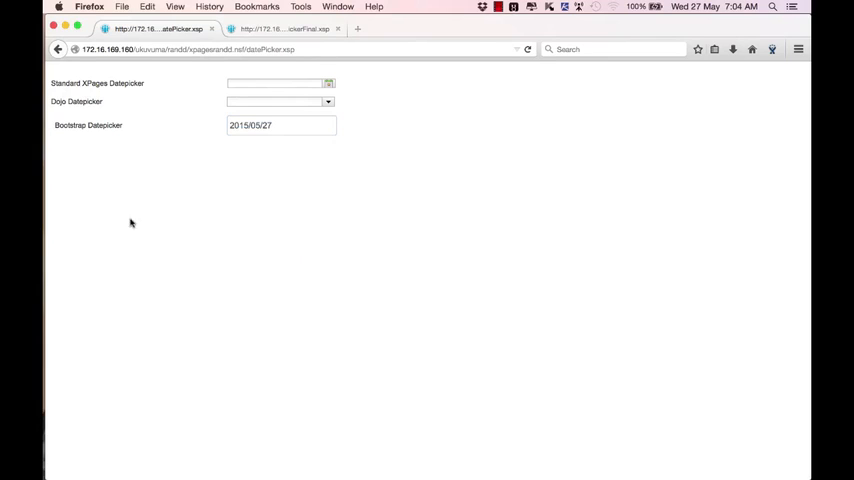
mouse_move(240, 144)
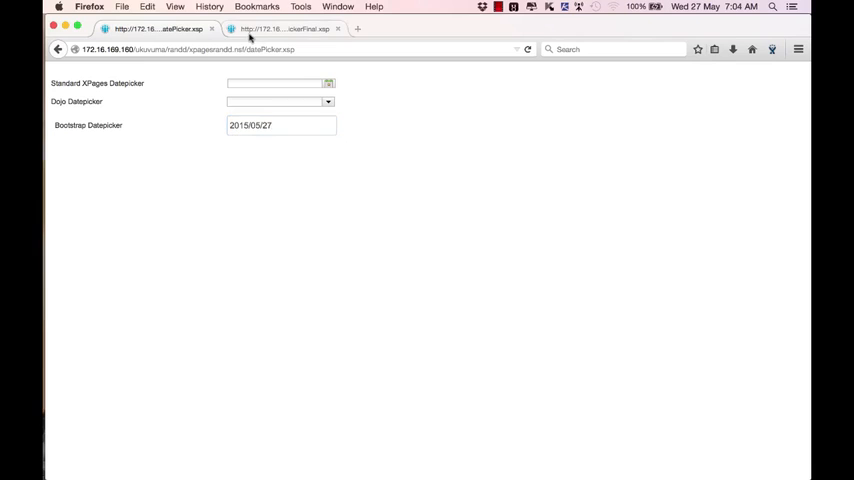
Show the second datepicker page with the always-visible inline May 2015 calendar.
left_click(284, 28)
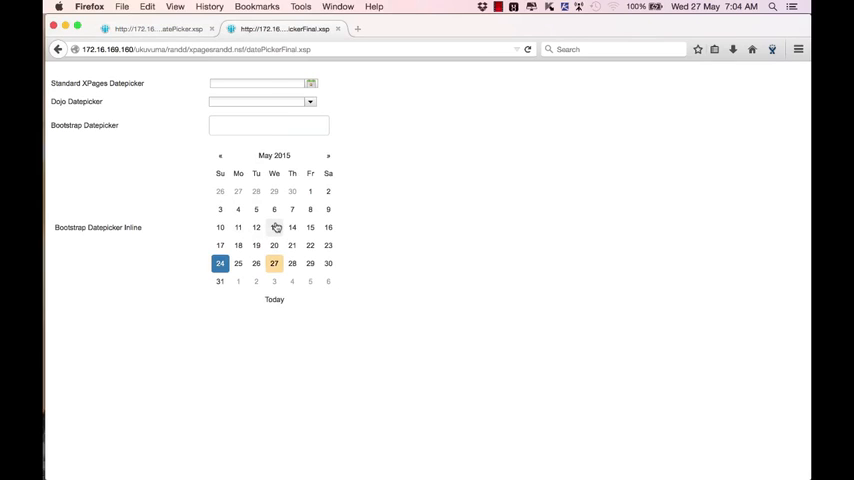
mouse_move(292, 244)
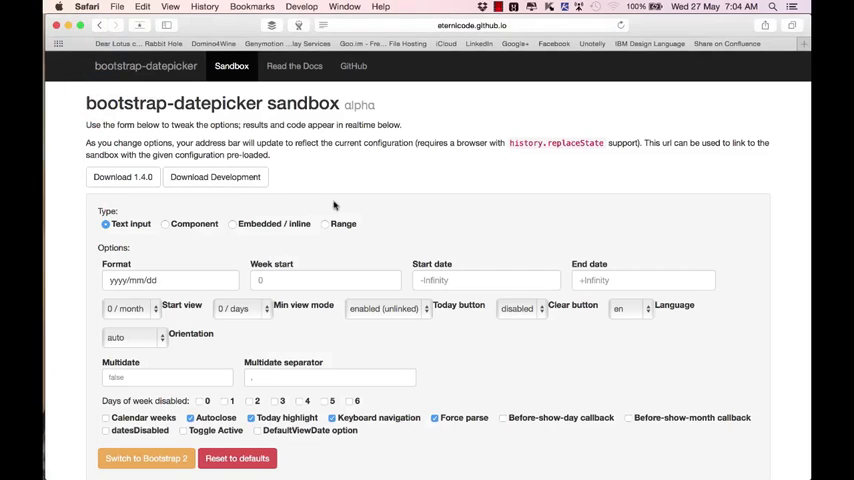
mouse_move(362, 168)
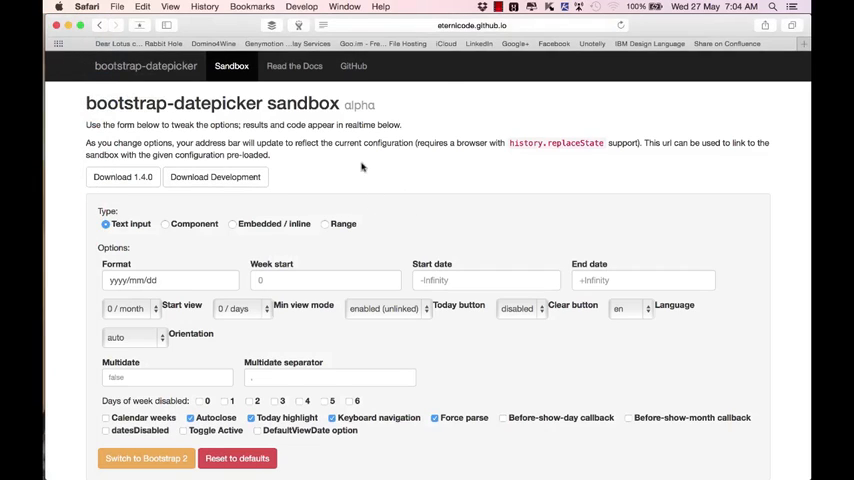
Scroll the sandbox down past its options to the inline preview and generated code.
scroll("down", 3)
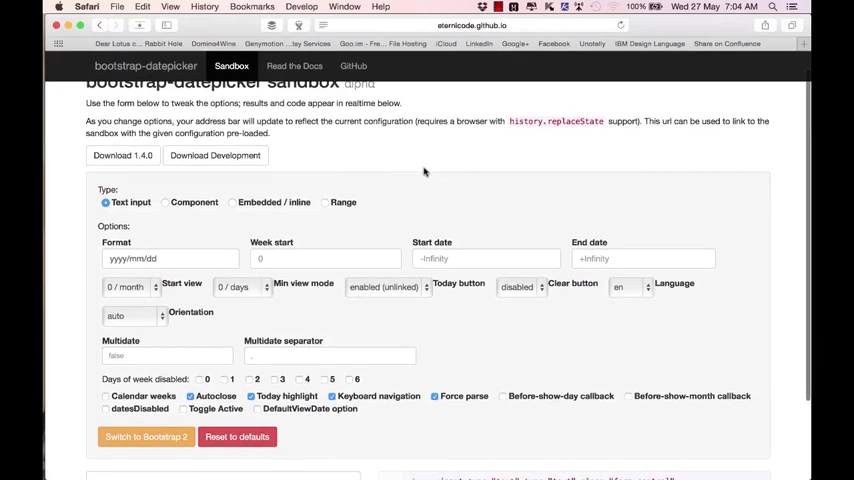
scroll("down", 3)
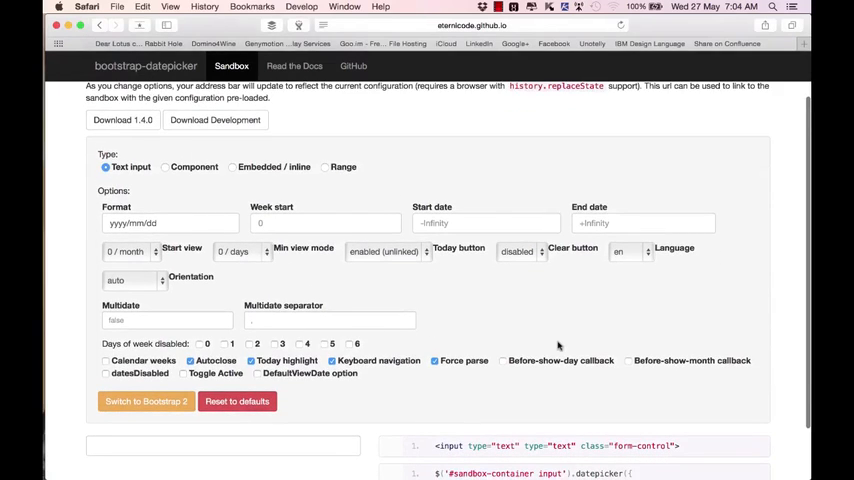
mouse_move(112, 130)
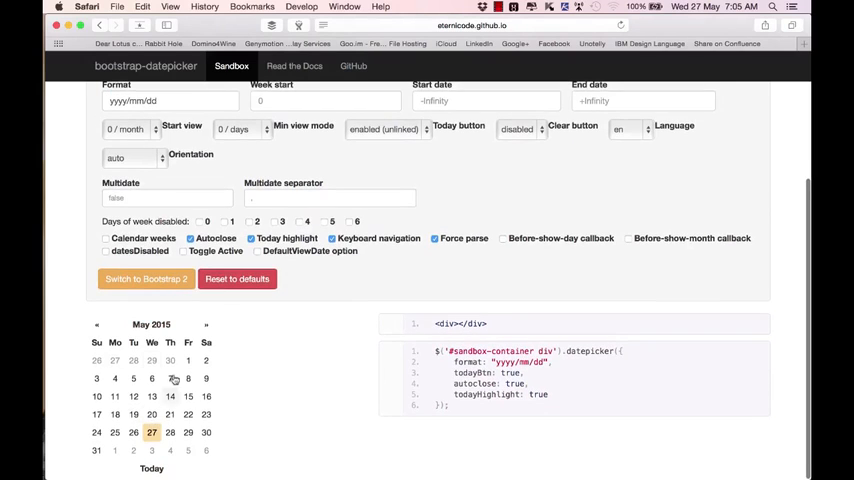
mouse_move(168, 396)
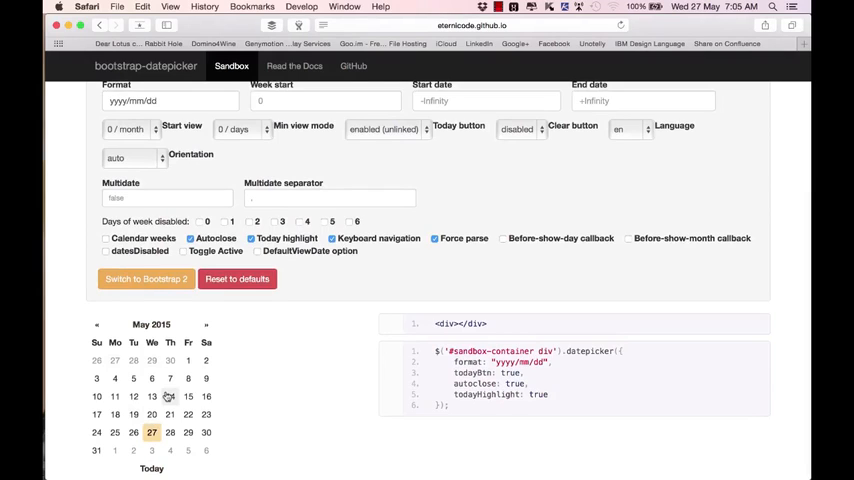
Turn autoclose off, toggleActive on, test deselecting a date, and set the today button to enabled.
left_click(190, 238)
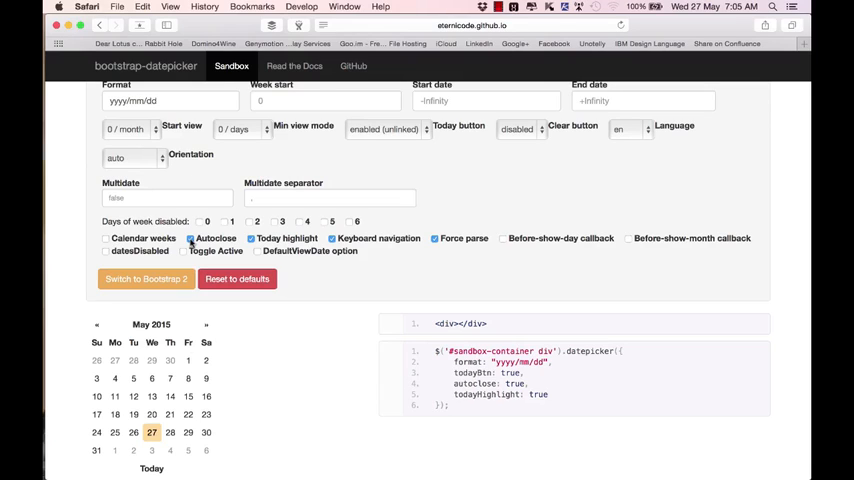
left_click(188, 238)
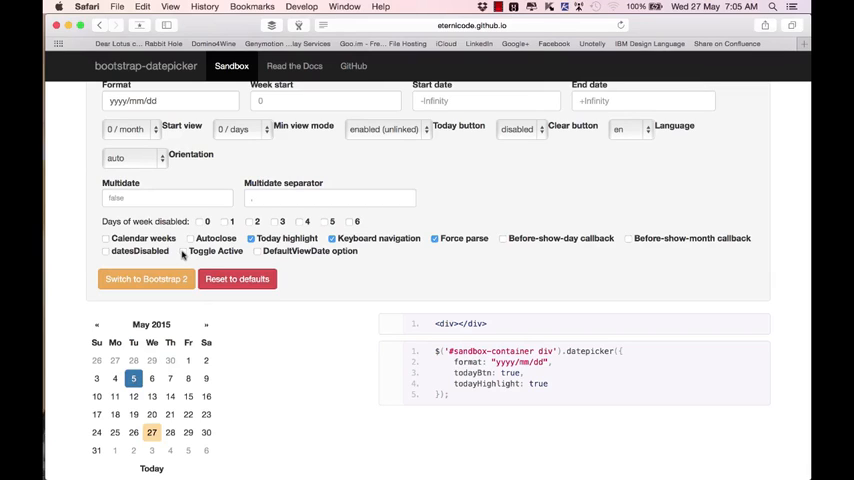
left_click(190, 252)
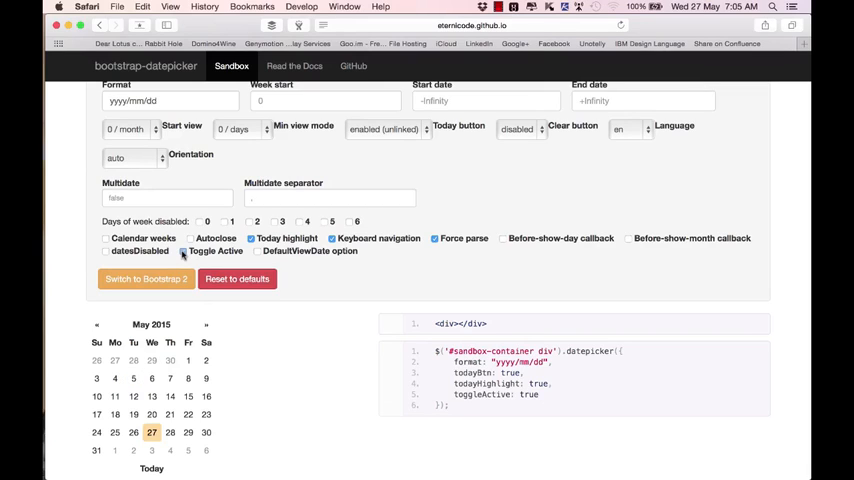
left_click(114, 396)
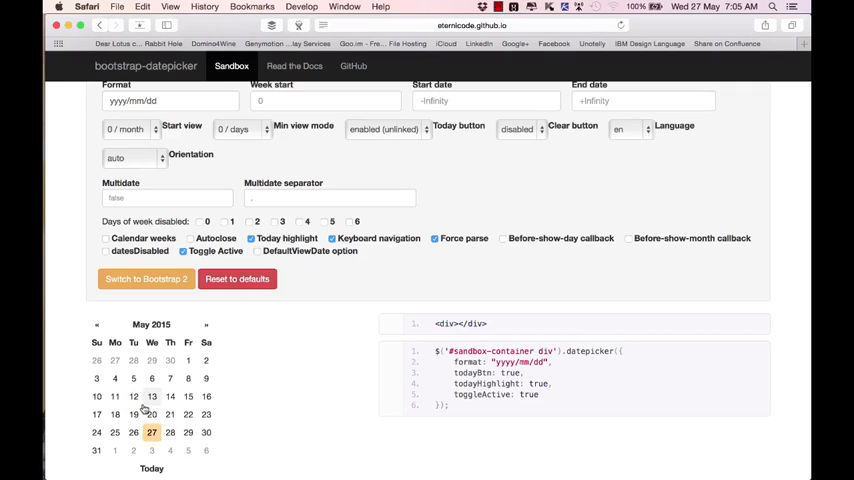
mouse_move(410, 246)
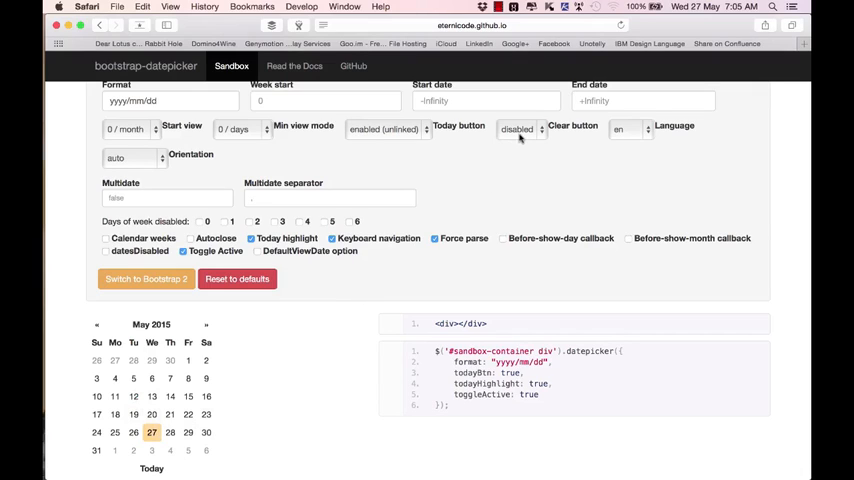
left_click(518, 128)
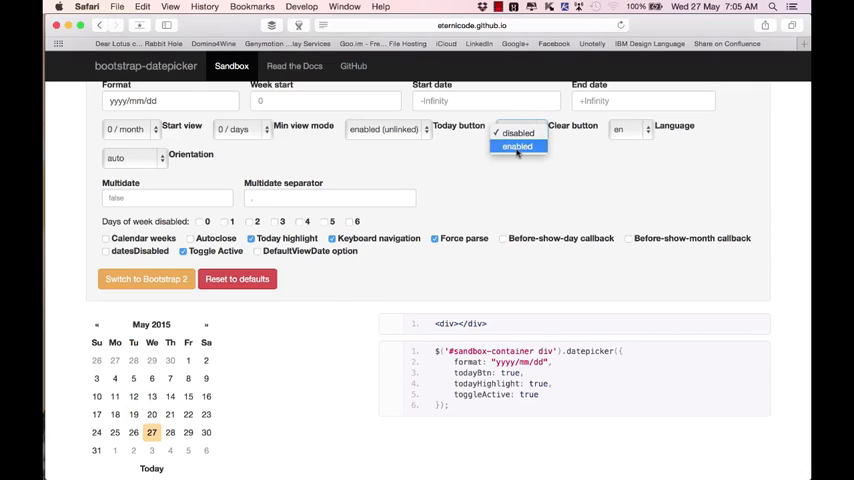
left_click(518, 148)
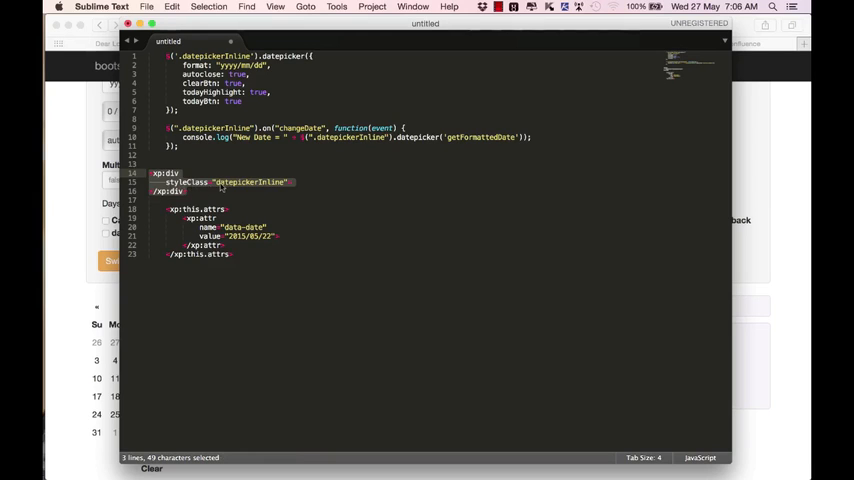
mouse_move(248, 192)
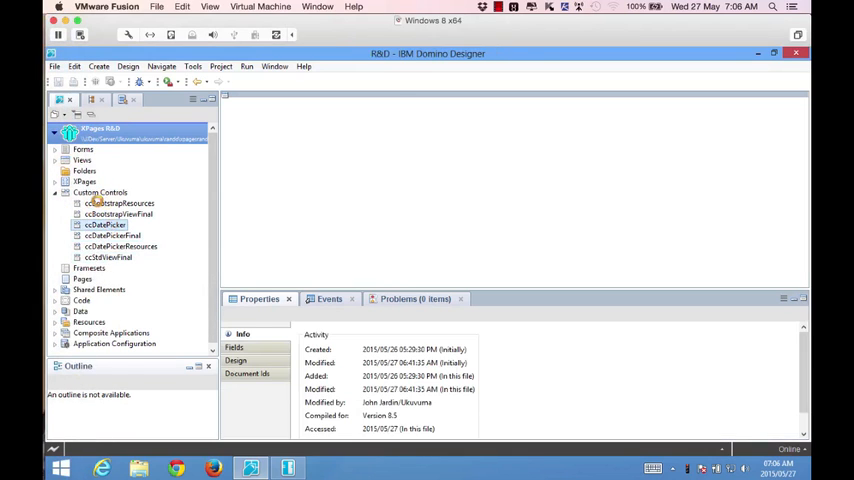
Edit ccDatePicker and label the new table row 'Bootstrap Datepicker Inline'.
double_click(104, 224)
type("B")
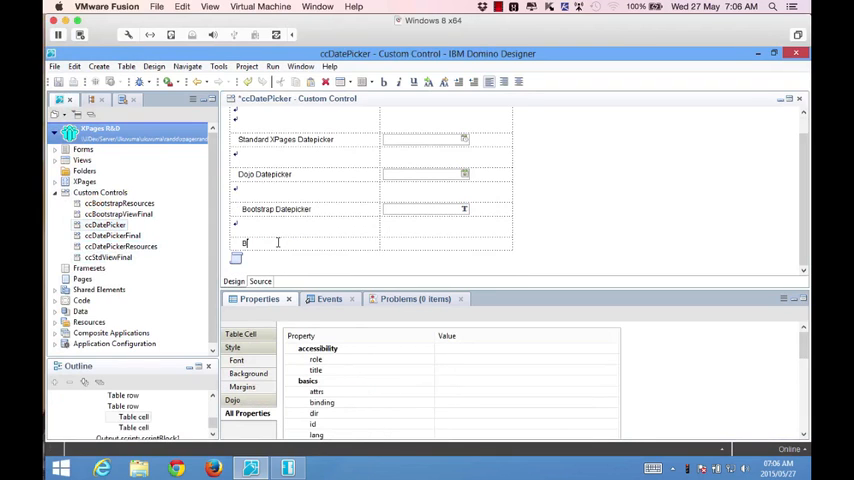
type("ootstrap Da")
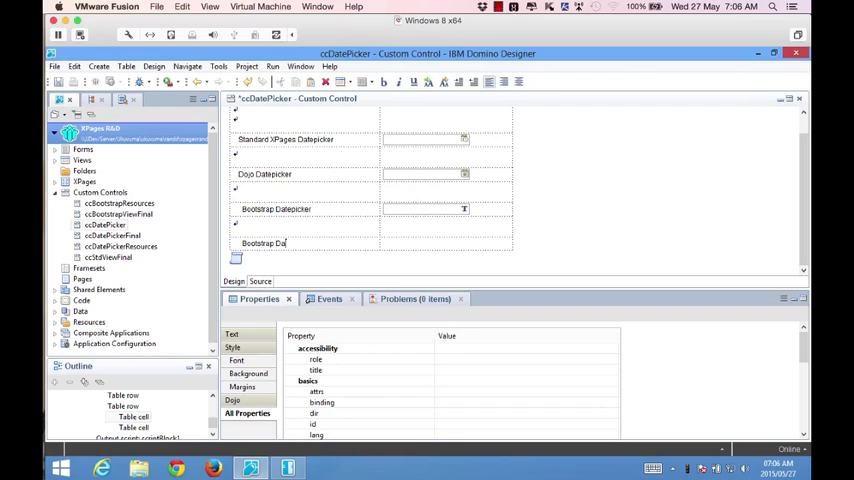
type("tepicker Inline")
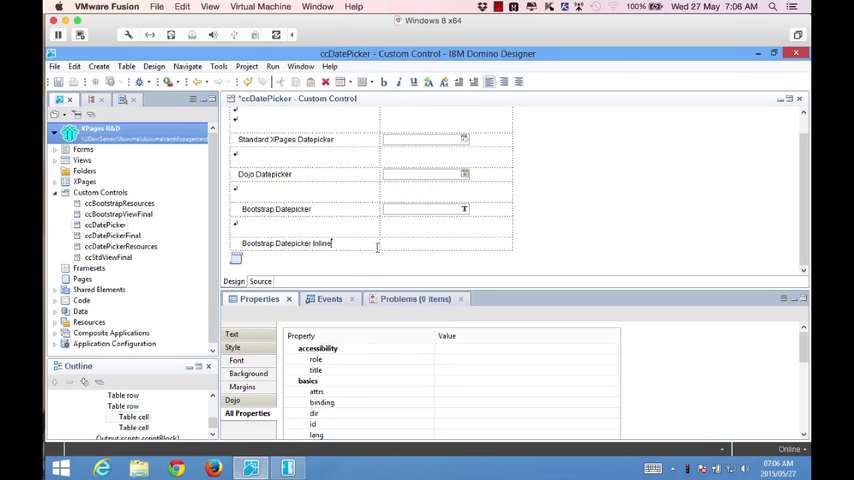
Review the control's source markup and return to its visual design layout.
left_click(260, 280)
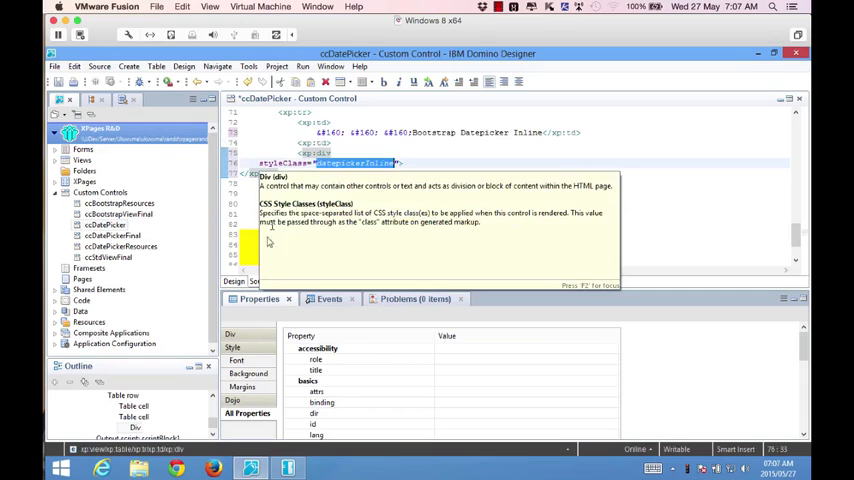
left_click(234, 280)
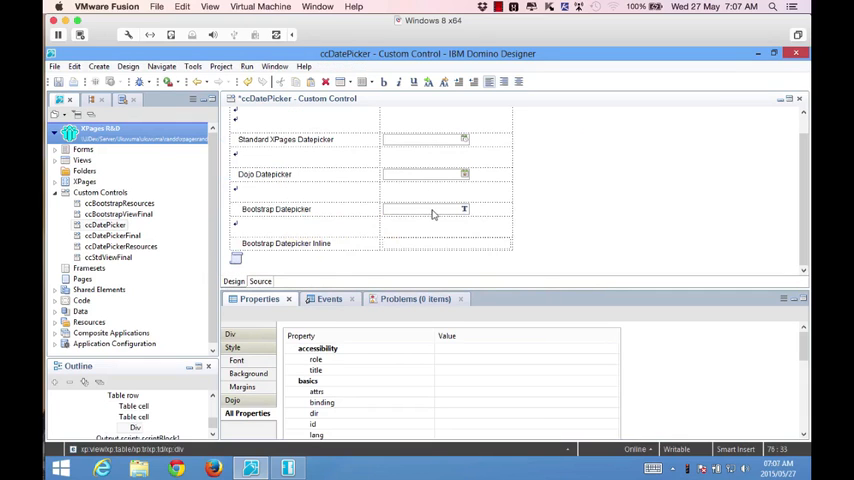
left_click(260, 280)
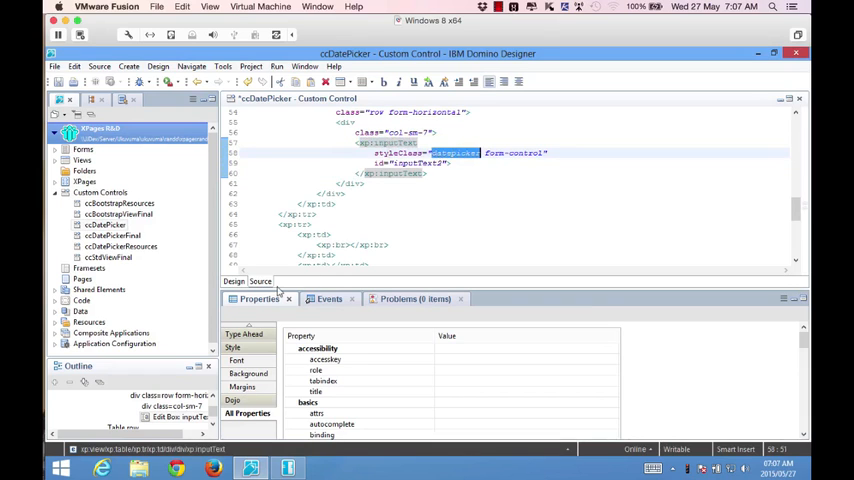
left_click(234, 280)
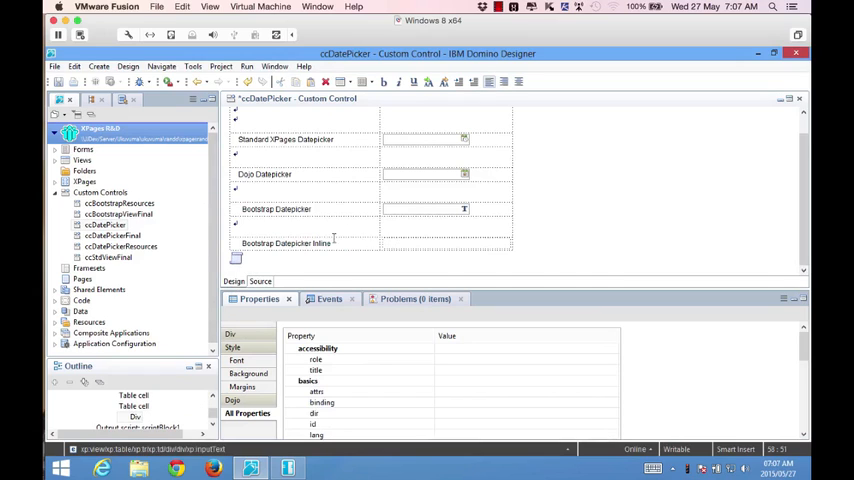
Remove autoclose from the .datepickerInline options in the output script, keeping clearBtn, todayHighlight and todayBtn.
left_click(234, 258)
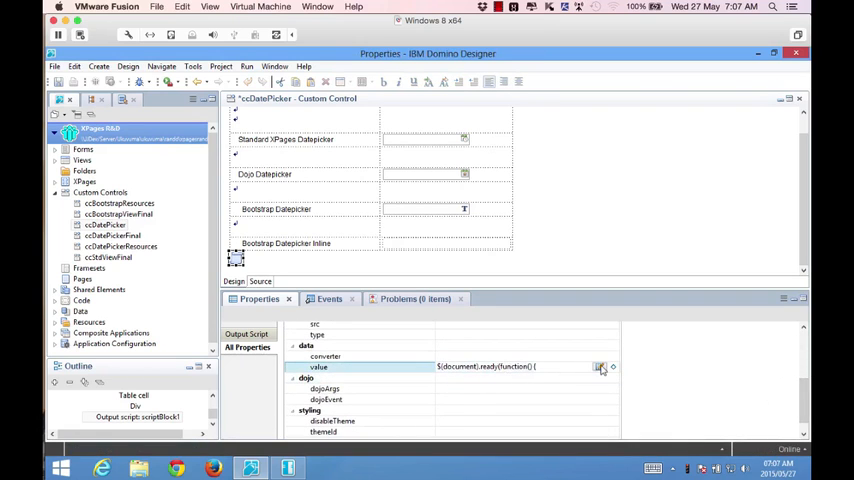
left_click(600, 366)
type("clearBtn: true,")
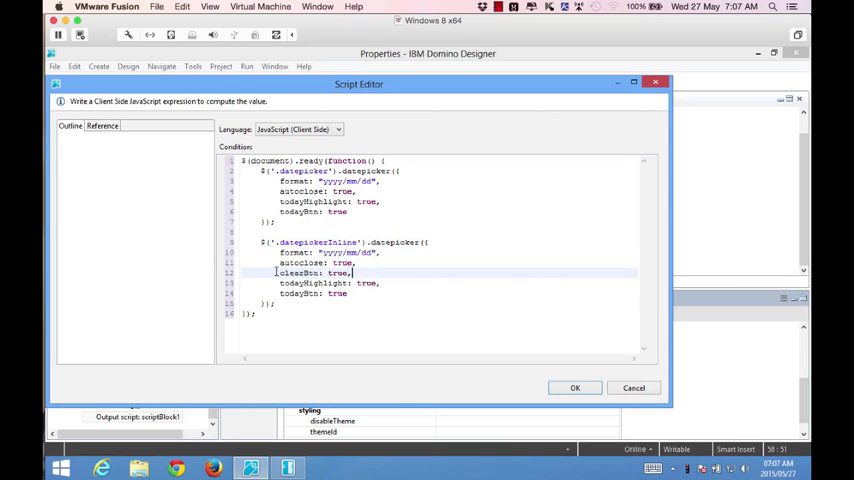
double_click(312, 262)
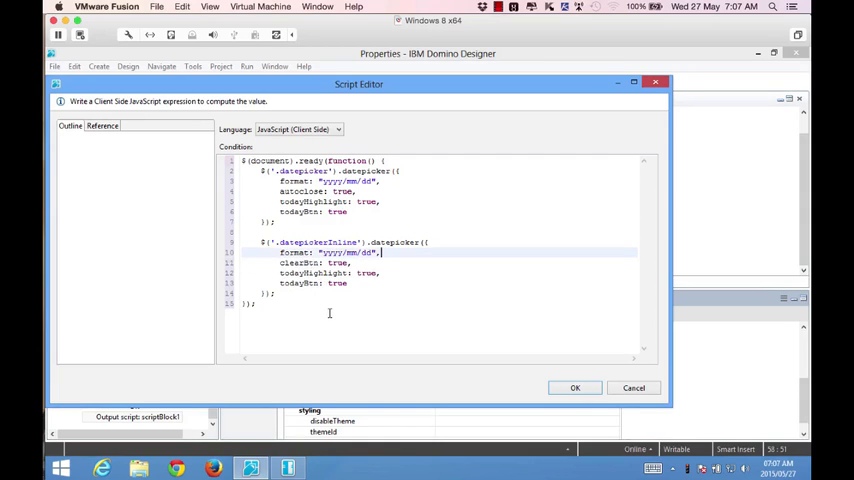
mouse_move(518, 364)
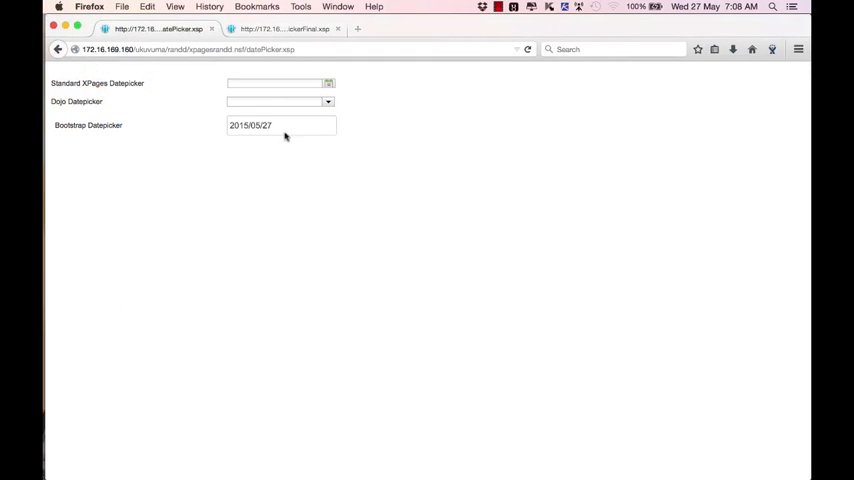
Reload the page, choose and clear dates in the inline calendar with Today and Clear, then return to Designer.
left_click(280, 126)
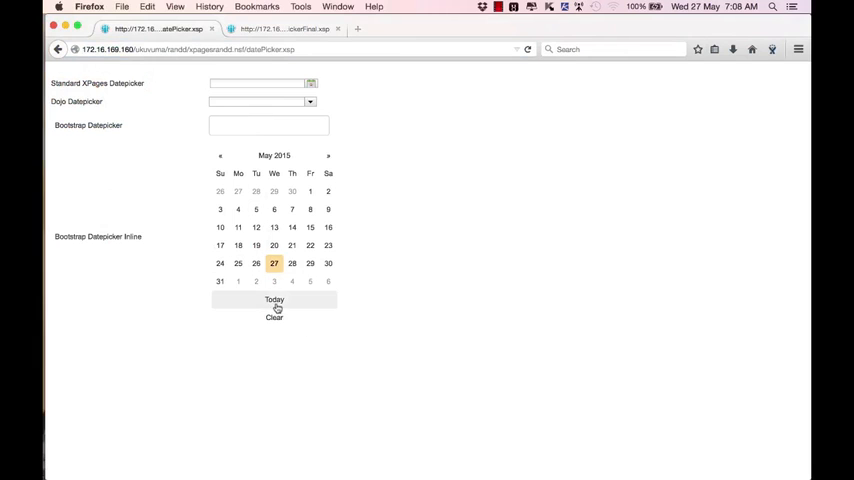
left_click(310, 228)
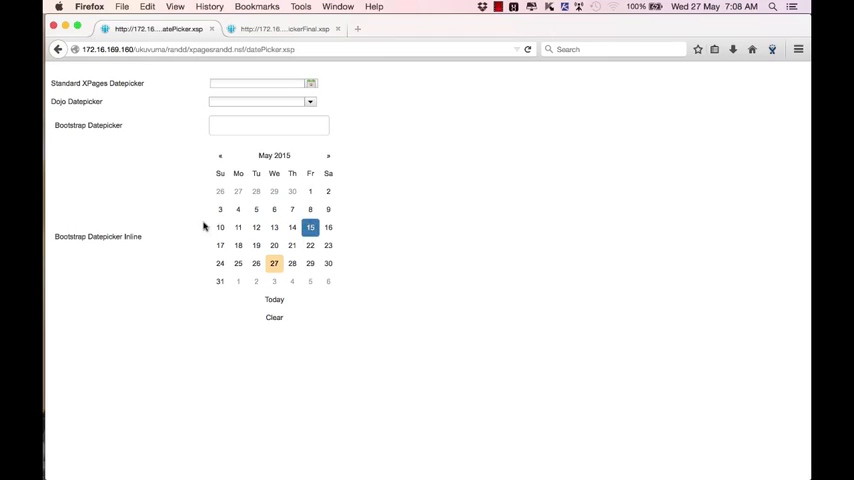
left_click(310, 244)
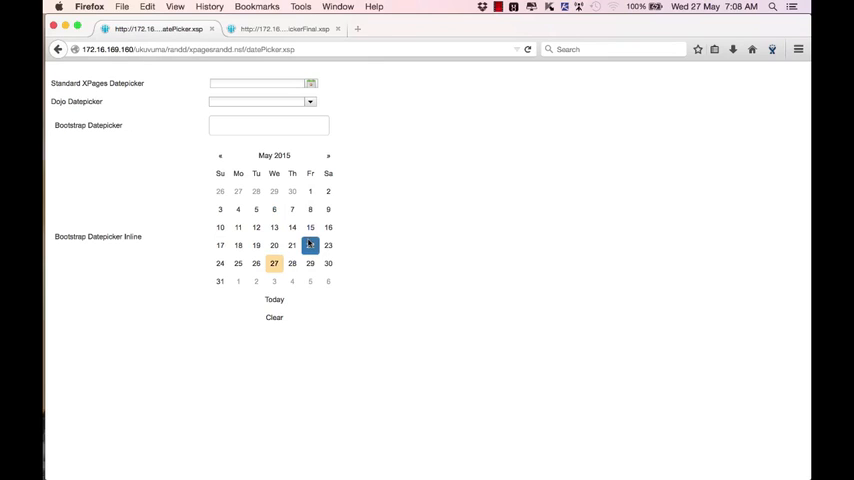
left_click(310, 244)
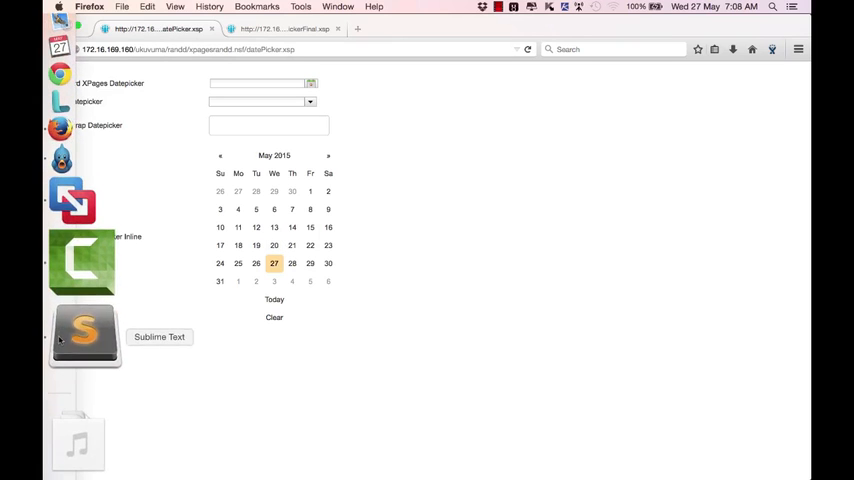
left_click(84, 336)
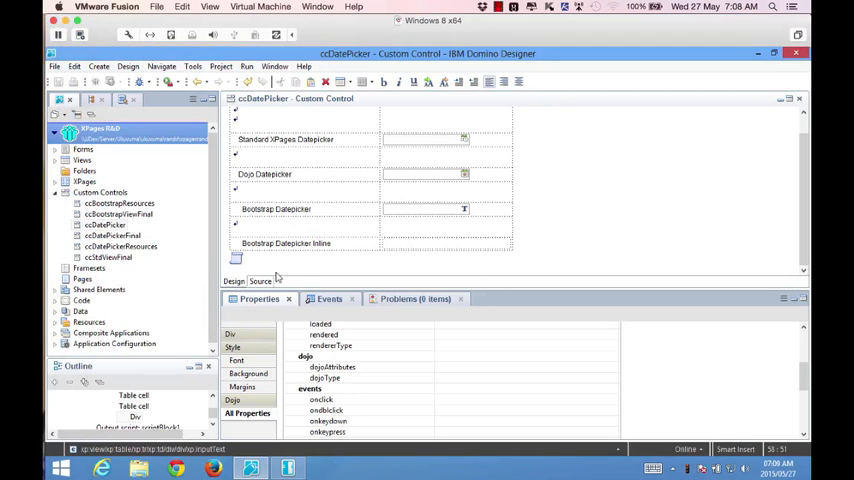
Edit the inline datepicker div's data-date day digits in the source and save the control.
left_click(260, 280)
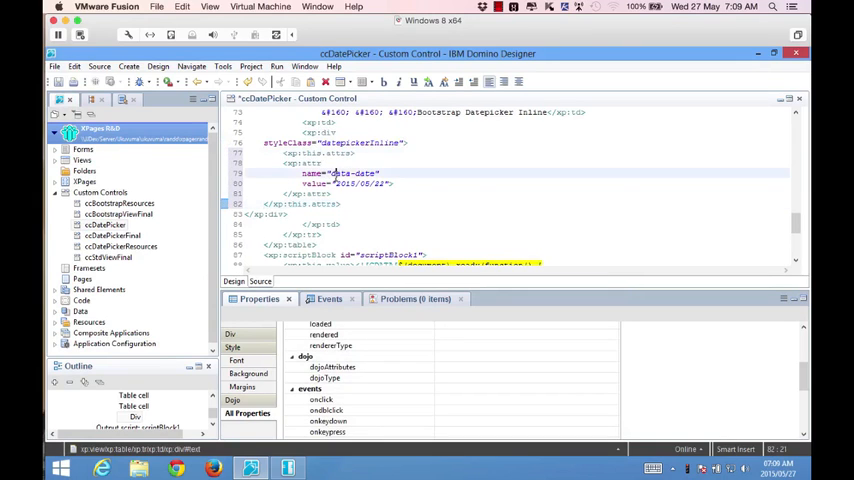
double_click(350, 172)
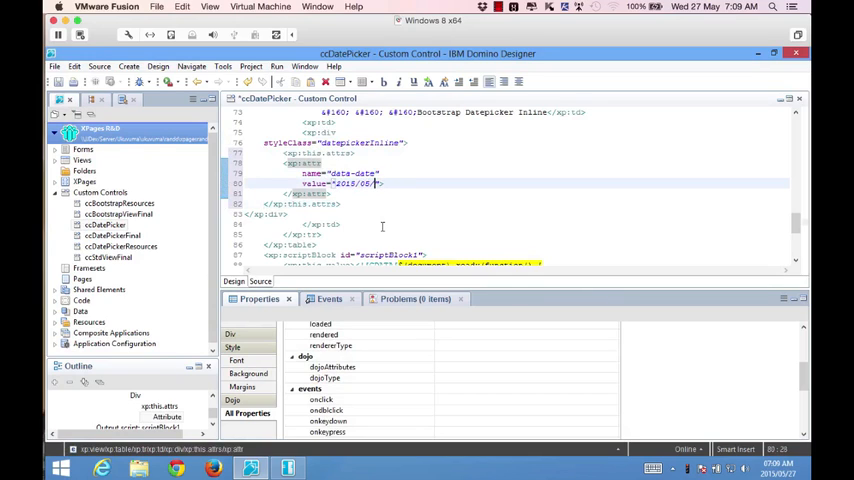
type("13")
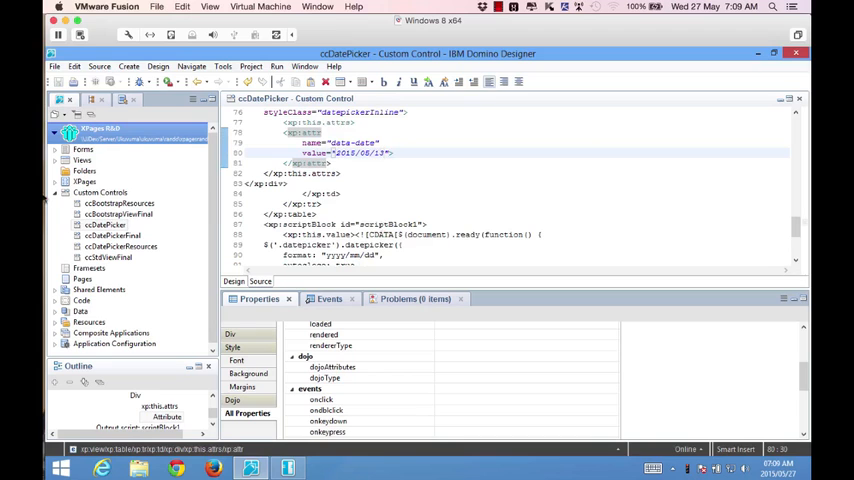
left_click(176, 468)
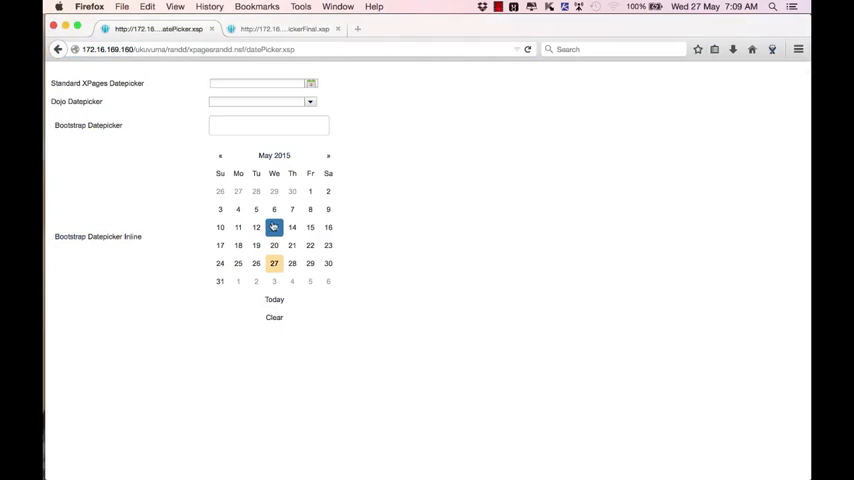
Reload to see the inline calendar start on 13 May, then choose another date.
left_click(274, 228)
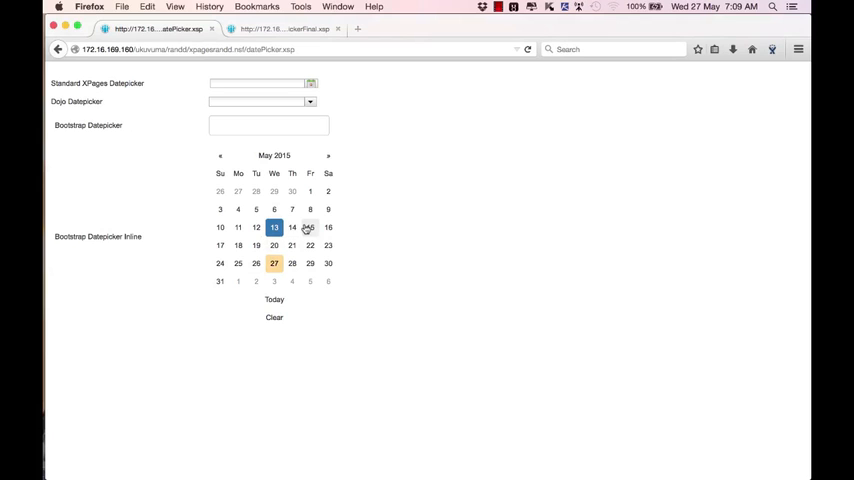
left_click(310, 228)
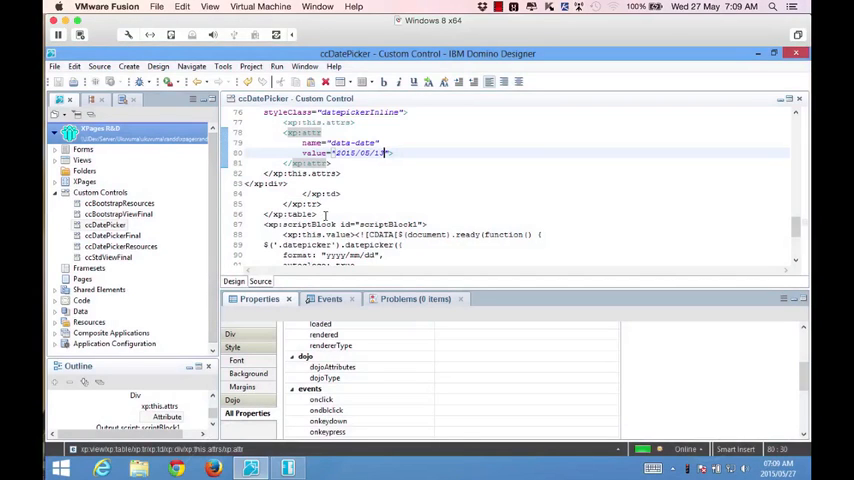
Add $('.datepickerInline').on('changeDate', ...) with console.log to the output script.
left_click(234, 280)
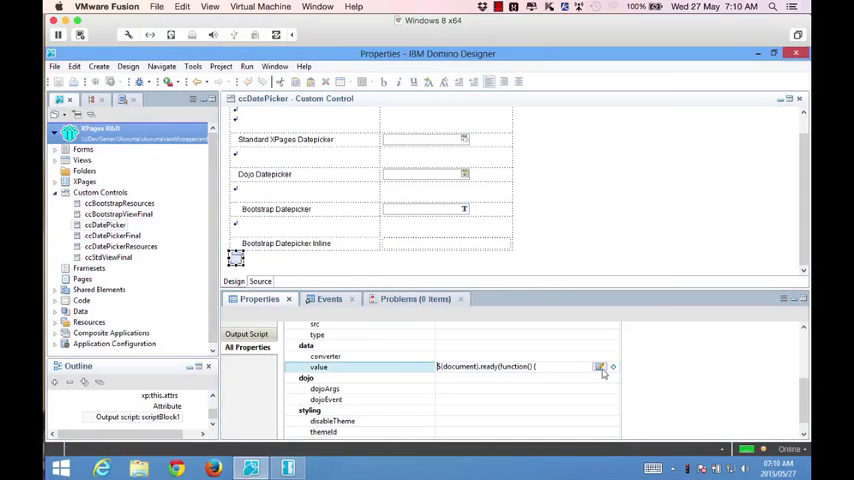
left_click(604, 366)
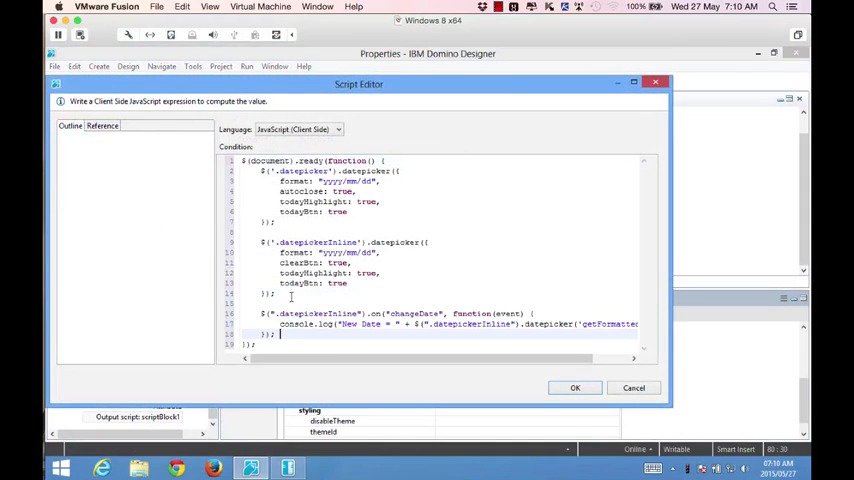
double_click(316, 312)
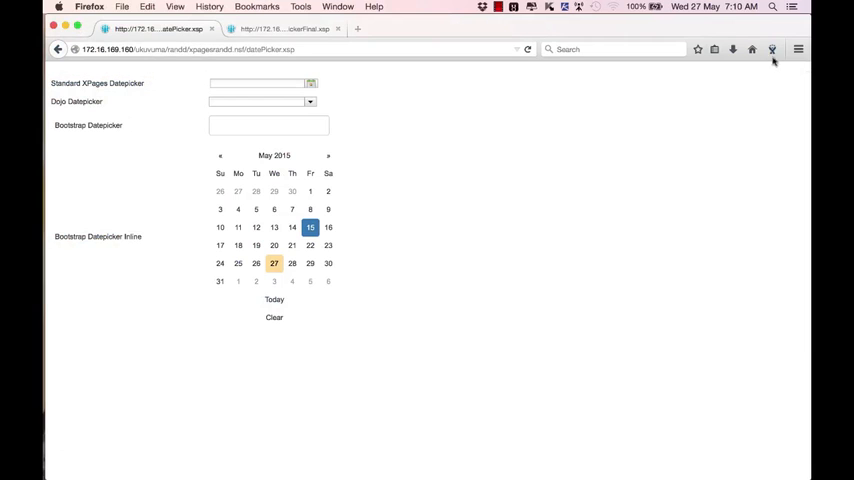
Show the Firebug console beneath the page via the Firefox tools menu.
left_click(798, 48)
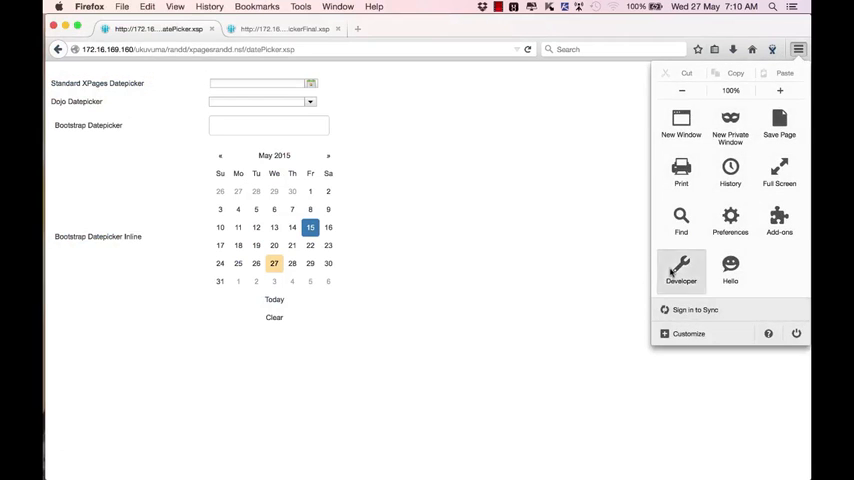
left_click(680, 272)
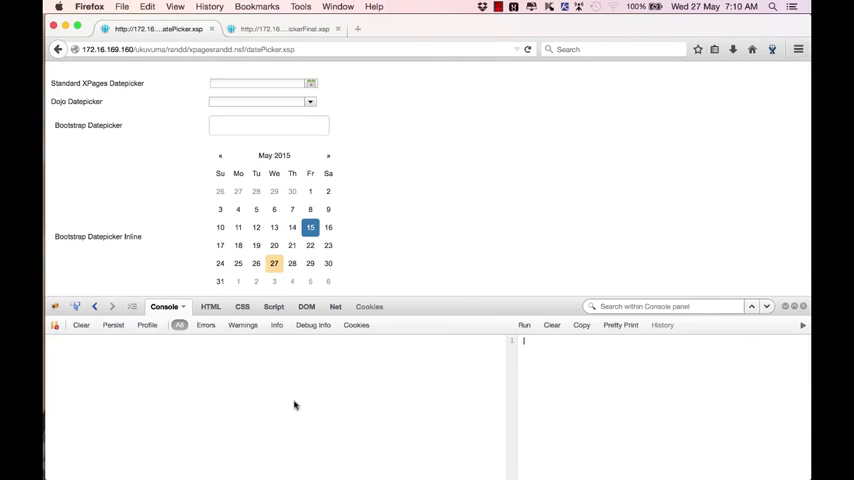
left_click(274, 228)
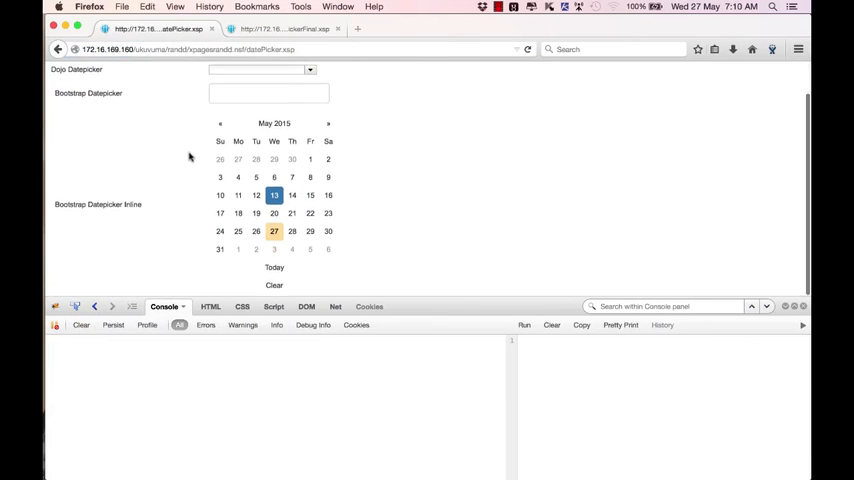
Pick May 14, 23 and 25 so each logs a New Date entry in the console.
left_click(292, 196)
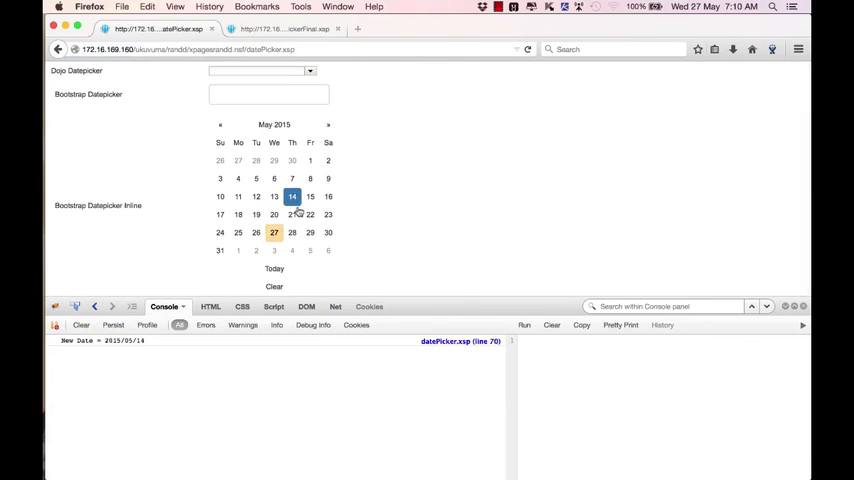
left_click(310, 214)
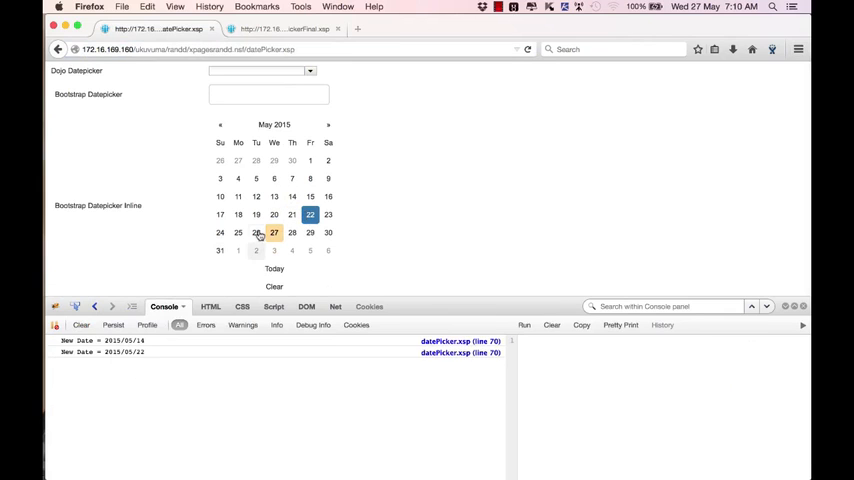
left_click(236, 232)
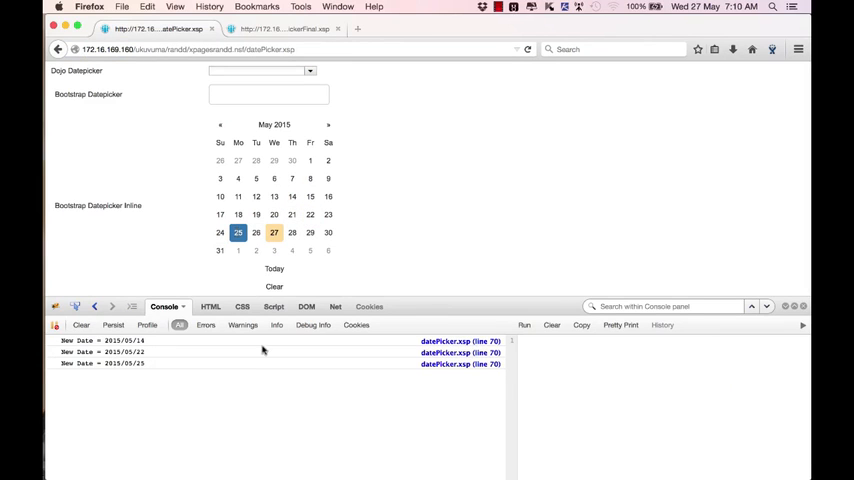